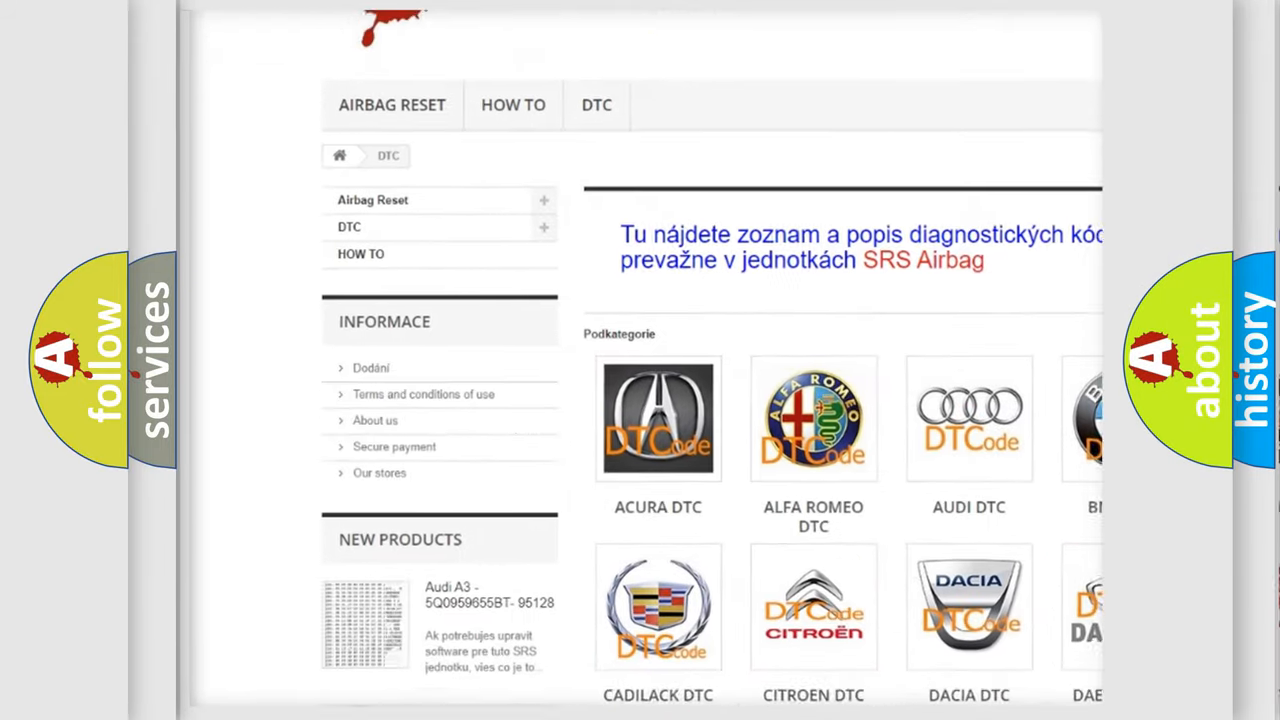
Scroll down past the car-brand logos to the list of diagnostic trouble codes
scroll("down", 3)
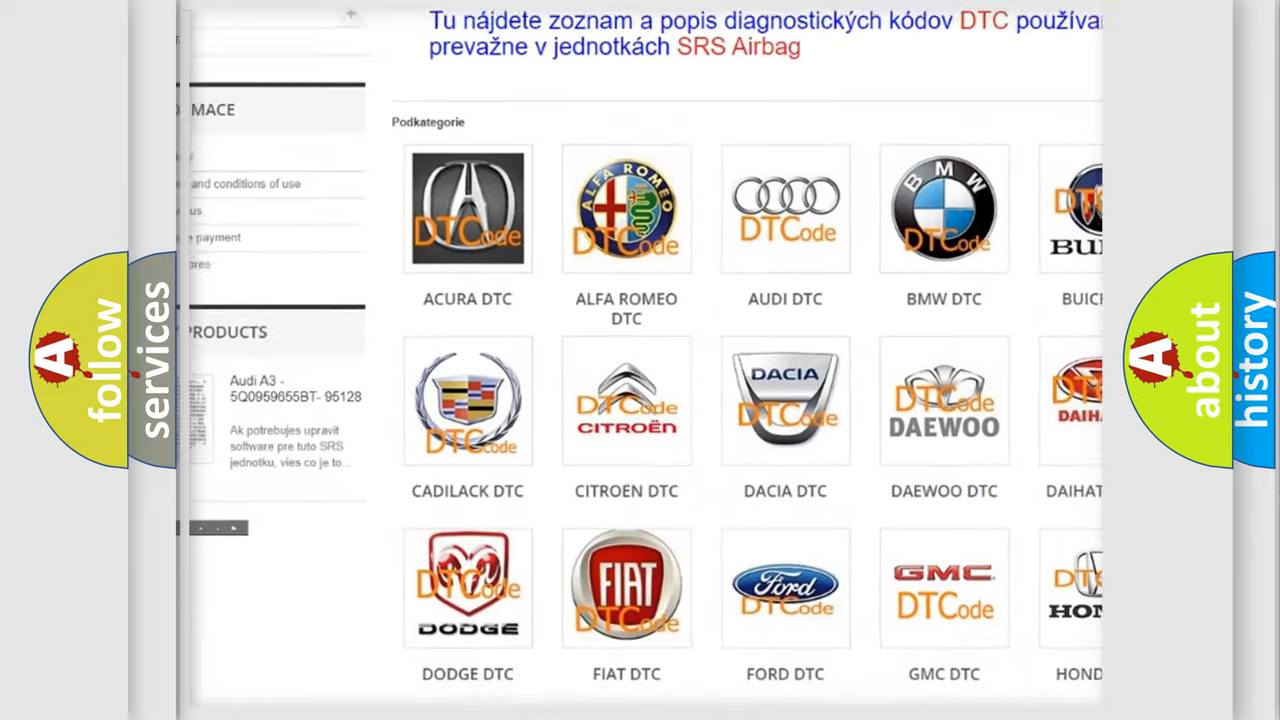
scroll("down", 3)
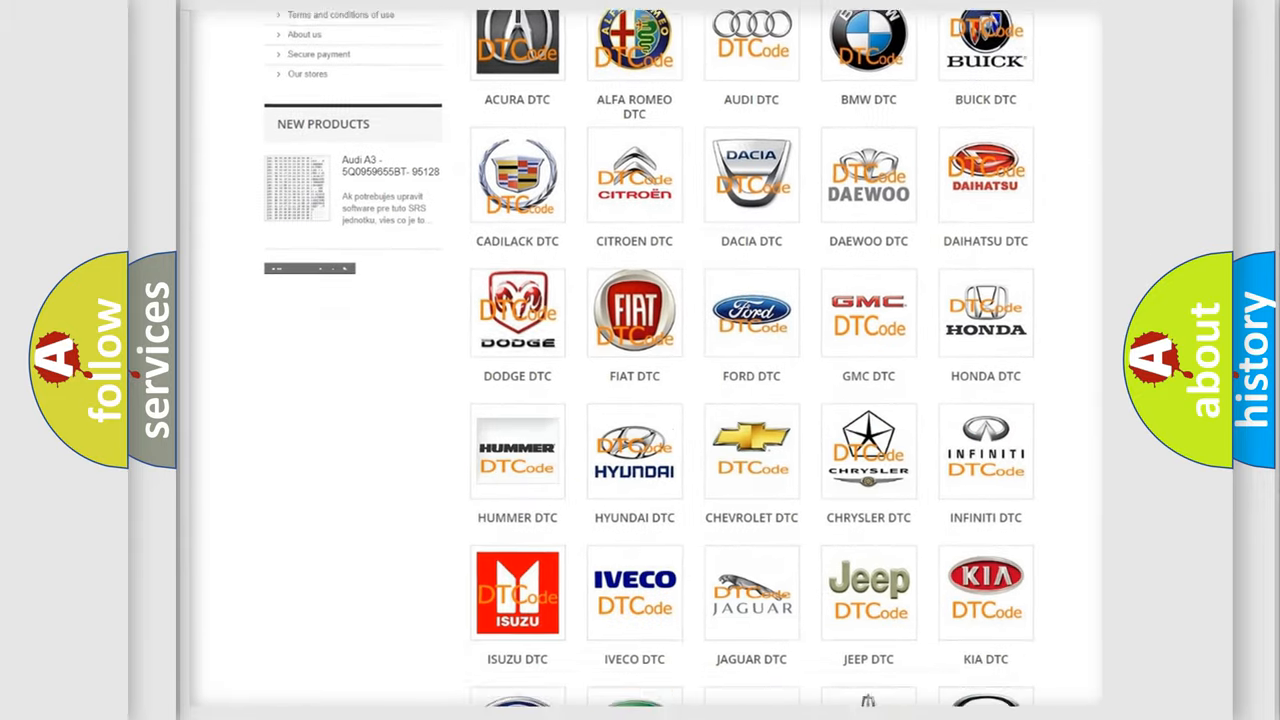
scroll("down", 3)
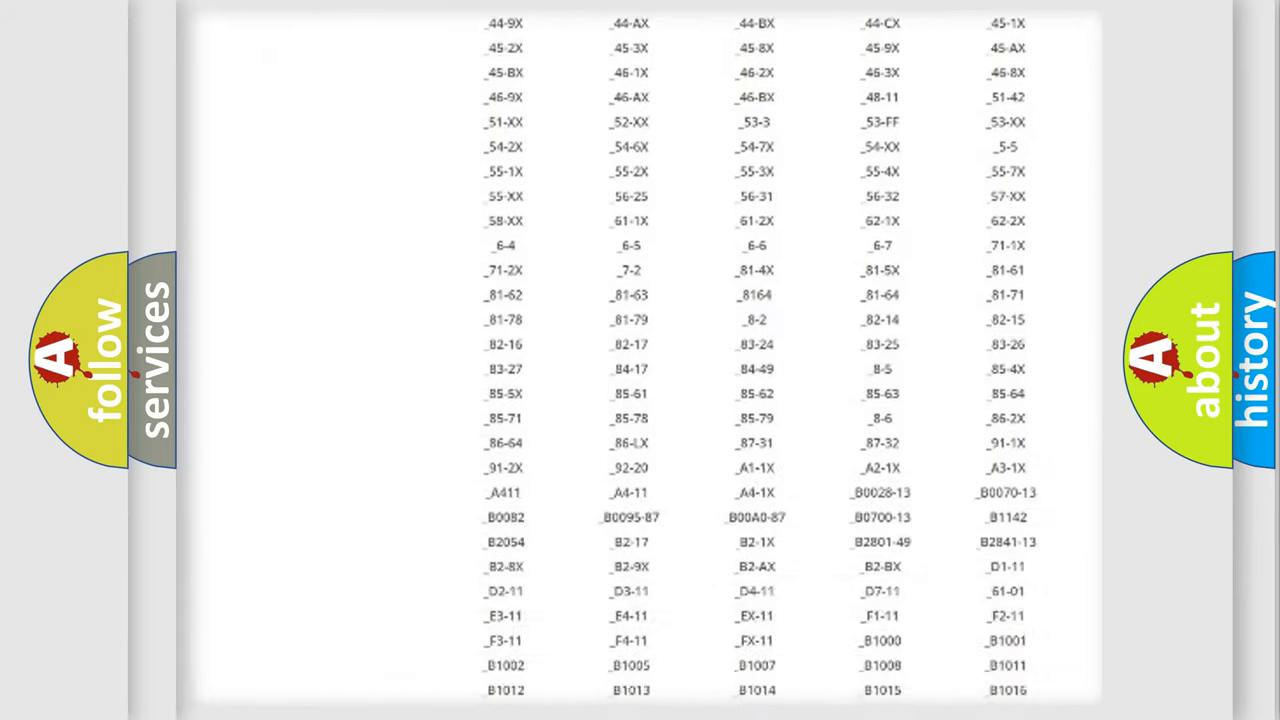
scroll("down", 3)
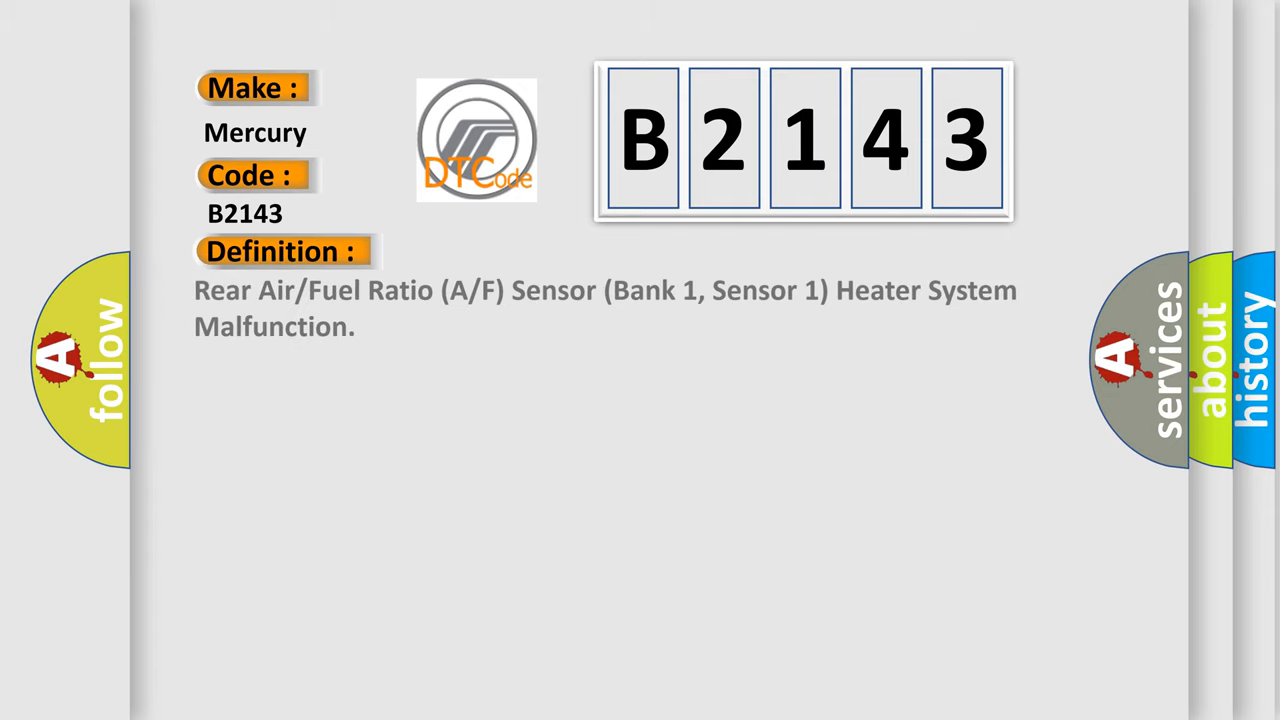
Advance the B2143 slide to reveal the detection Description and then the Cause list (faulty A/F sensor, PCM)
left_click(520, 252)
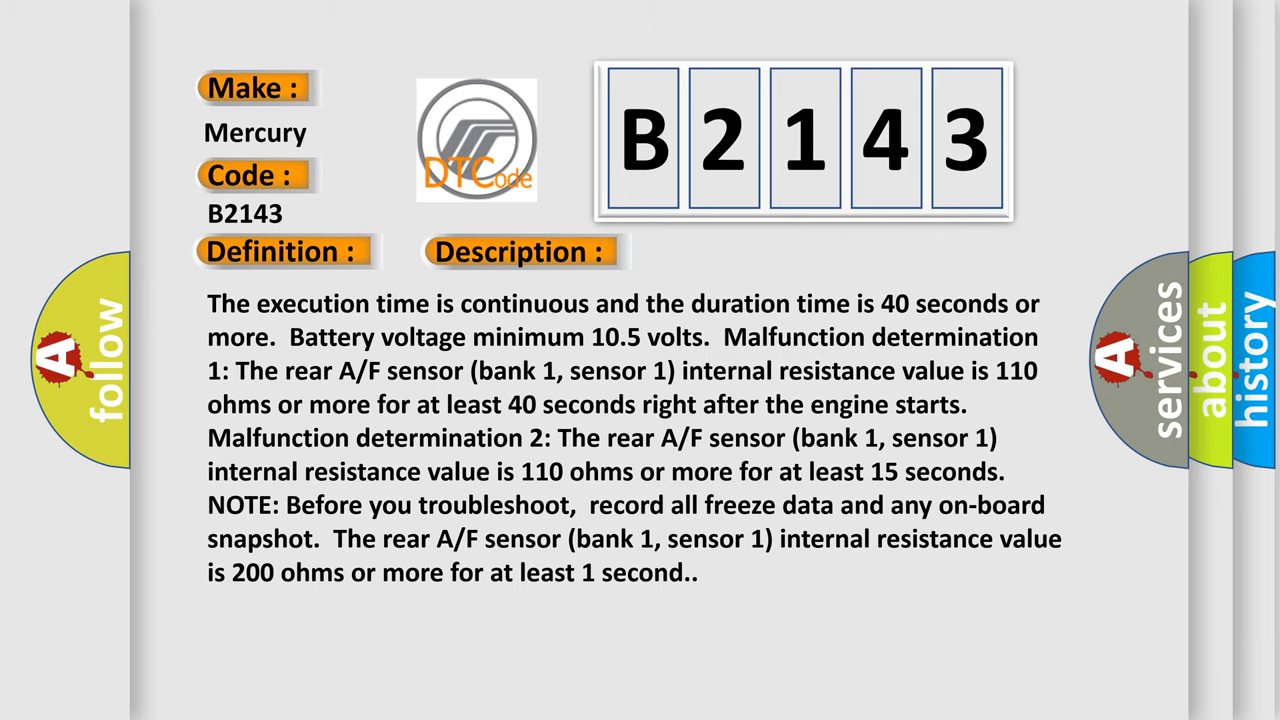
left_click(736, 252)
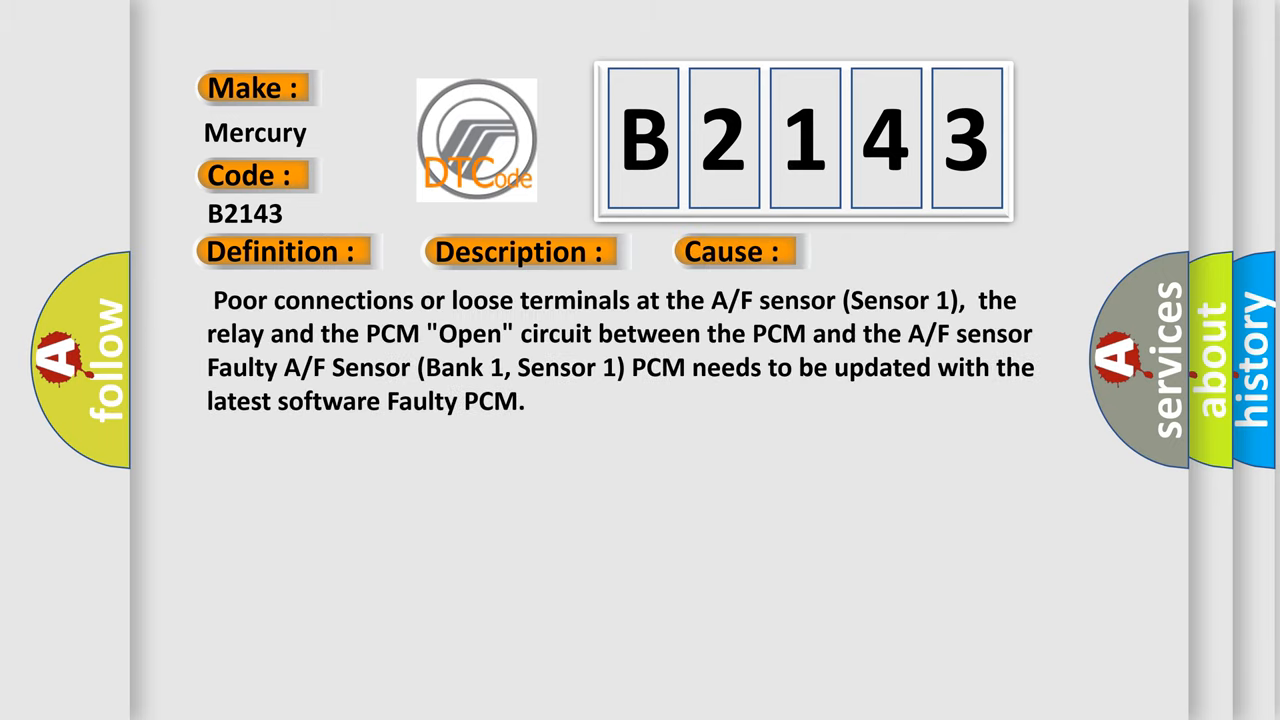